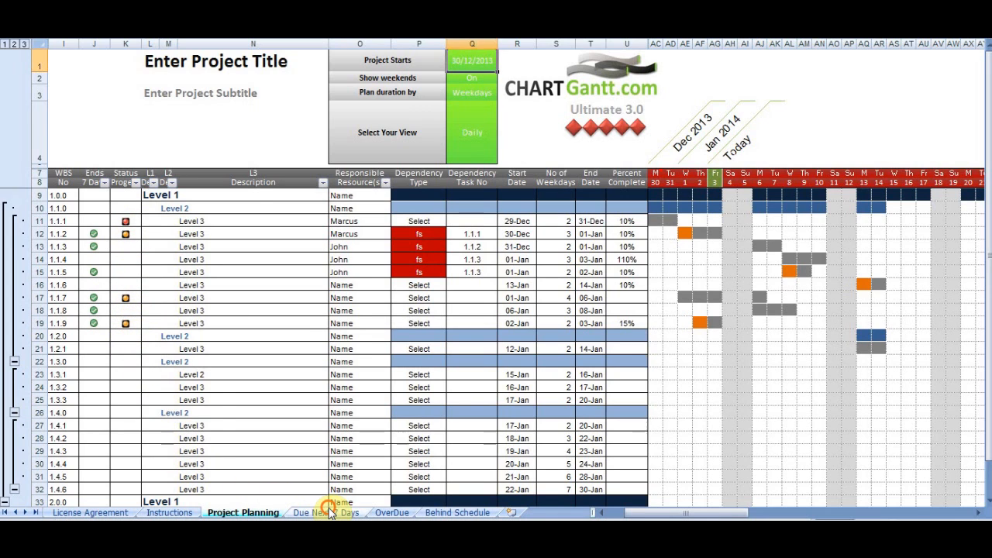
Glance at the OverDue report, keep weekends shown, and set plan duration to Days
click(391, 512)
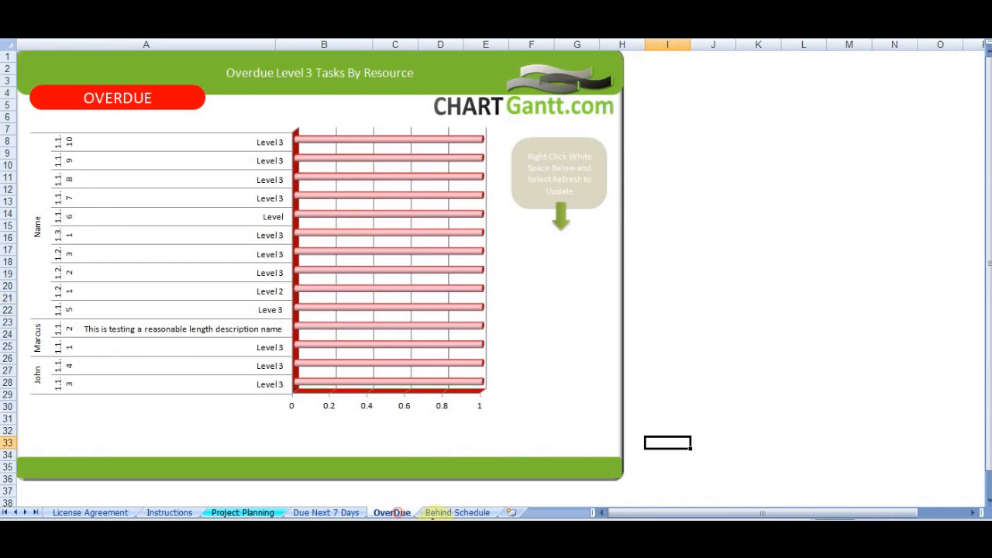
click(242, 512)
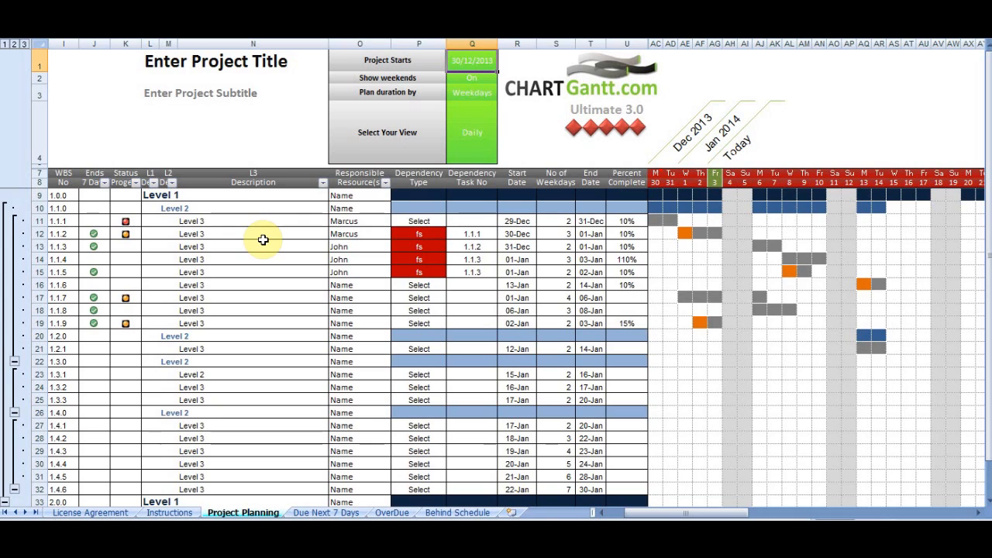
mouse_move(715, 177)
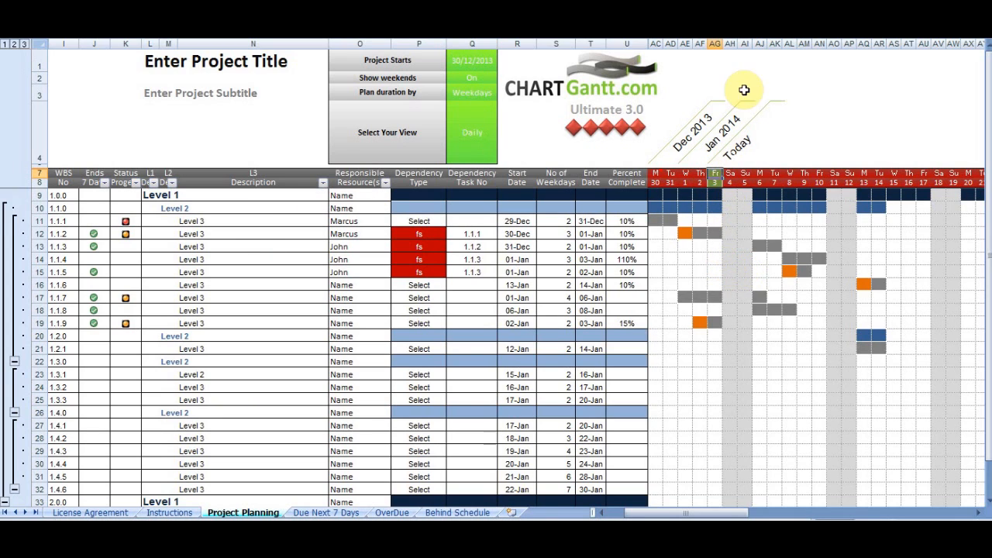
mouse_move(705, 234)
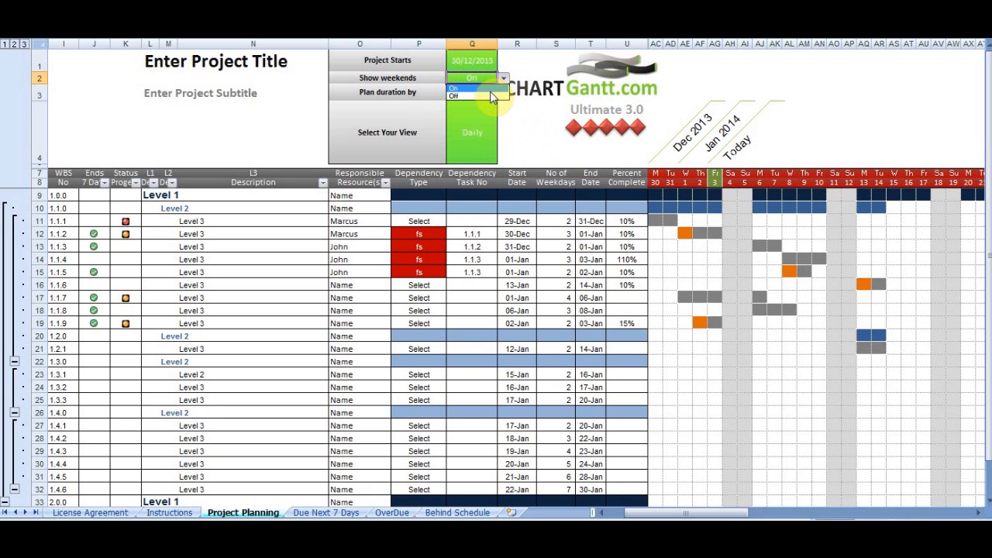
click(454, 87)
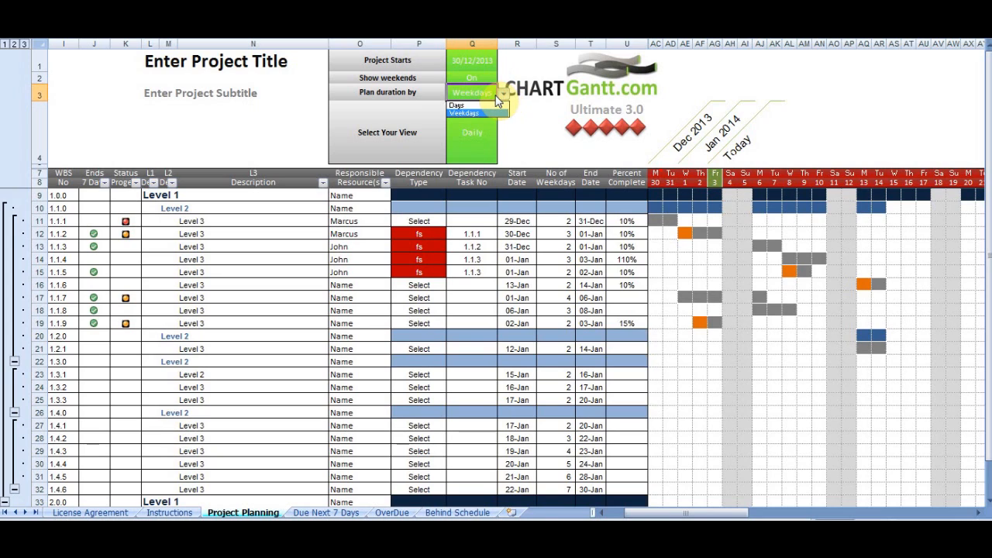
click(457, 105)
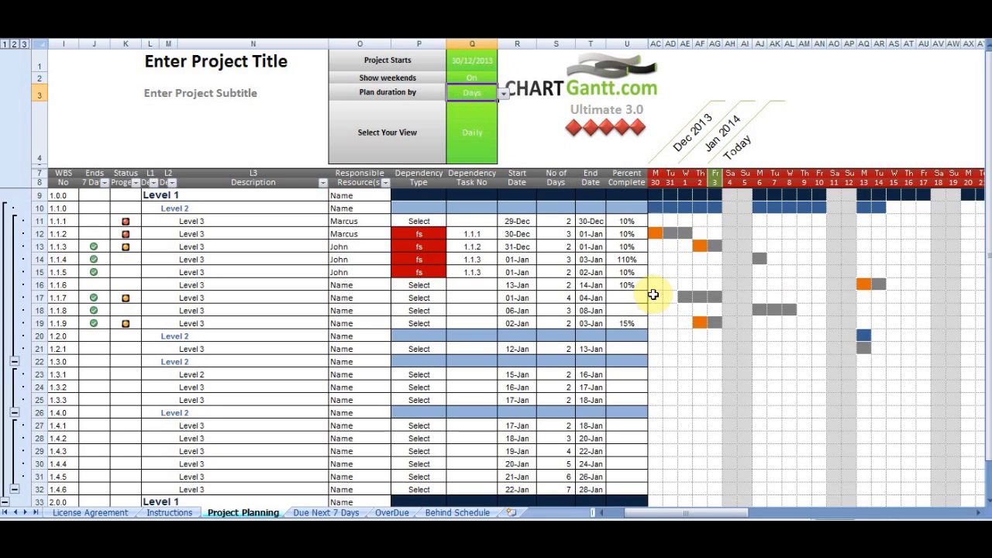
mouse_move(755, 337)
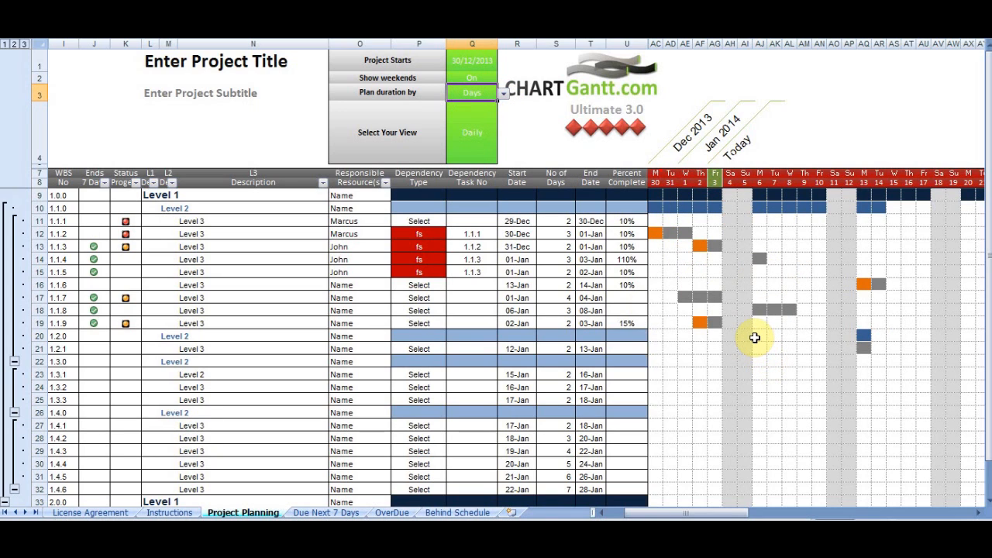
mouse_move(752, 341)
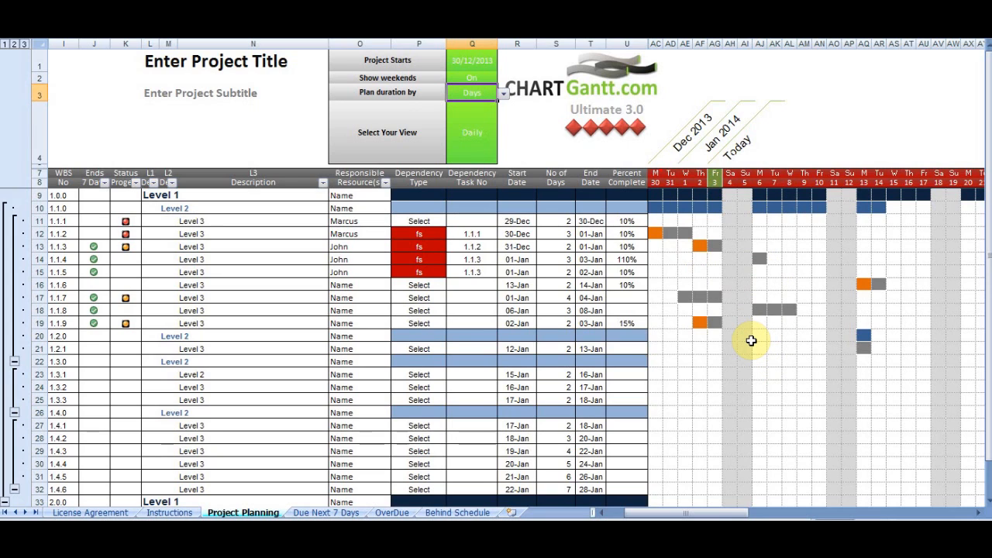
mouse_move(746, 339)
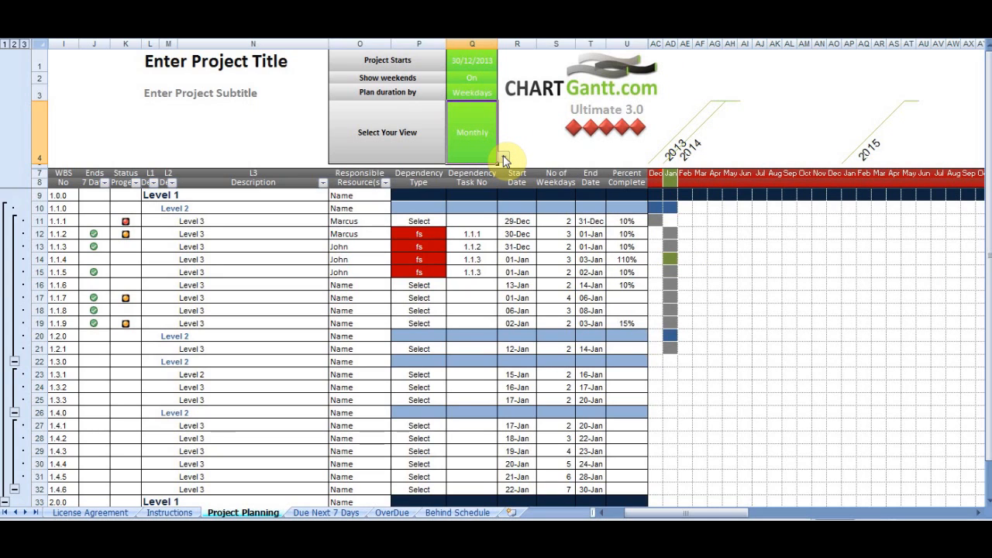
Set the Select Your View timeline option to Daily
click(471, 133)
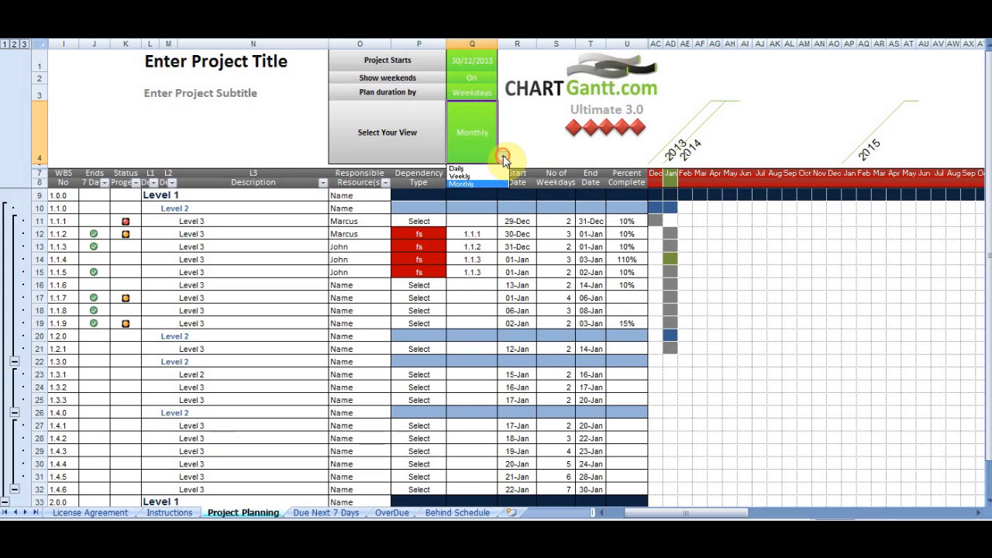
click(458, 169)
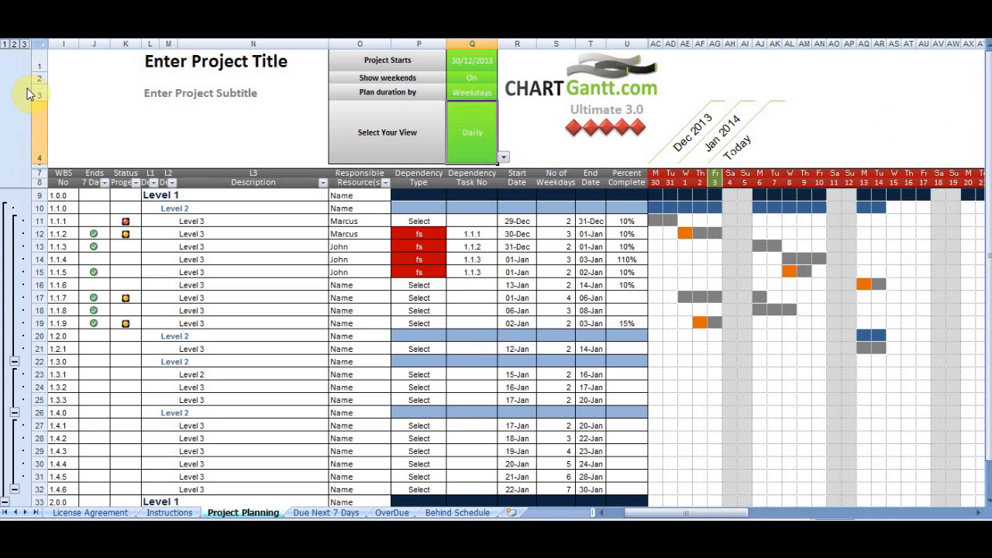
click(63, 323)
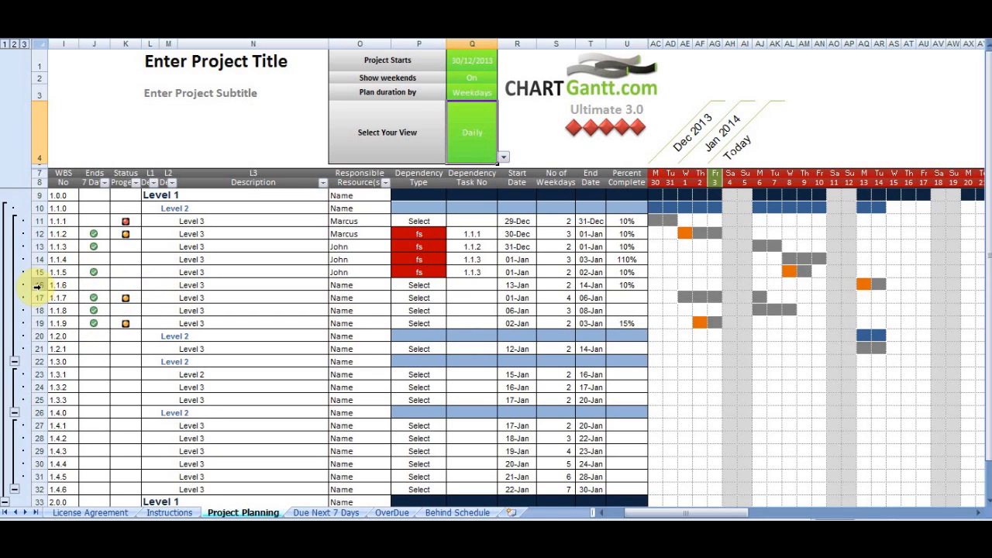
mouse_move(147, 280)
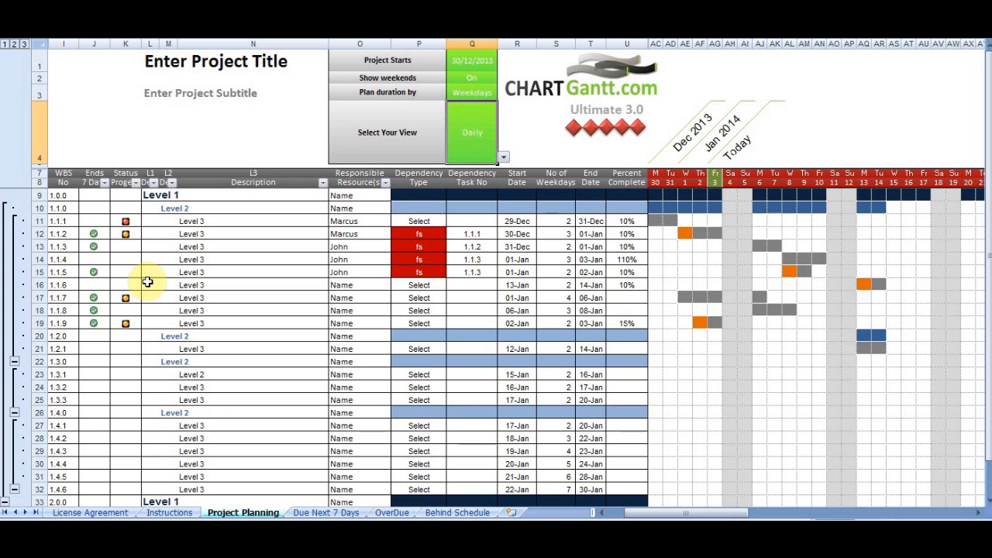
mouse_move(245, 289)
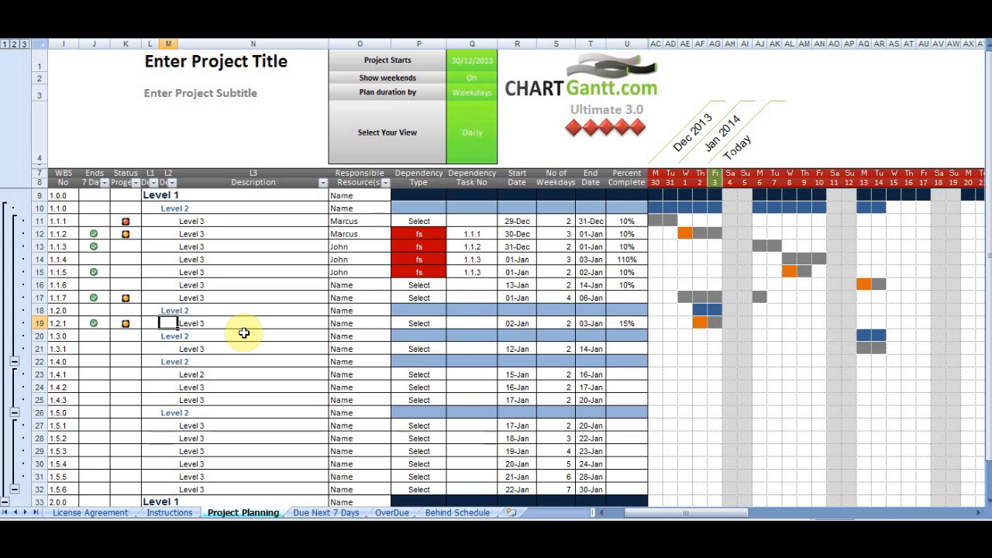
mouse_move(587, 321)
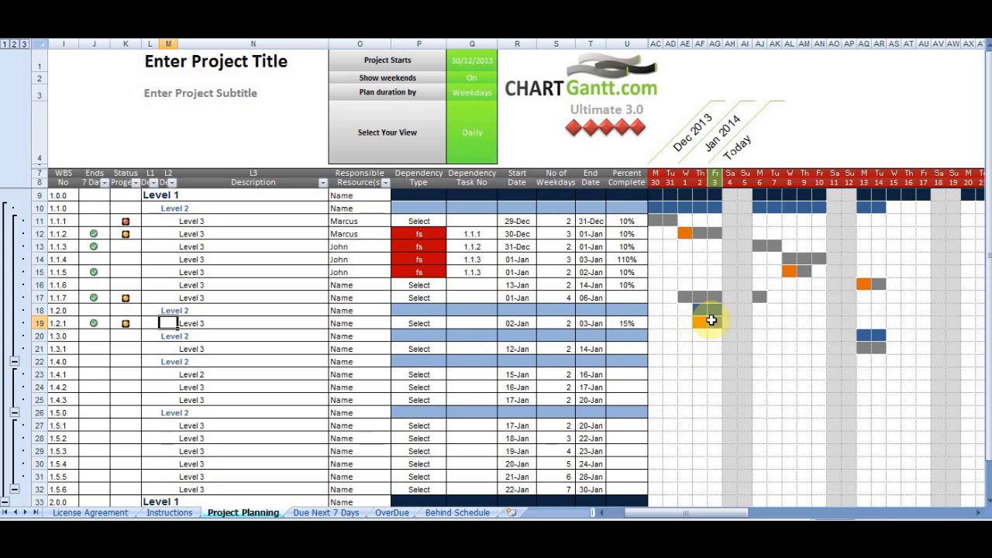
mouse_move(549, 325)
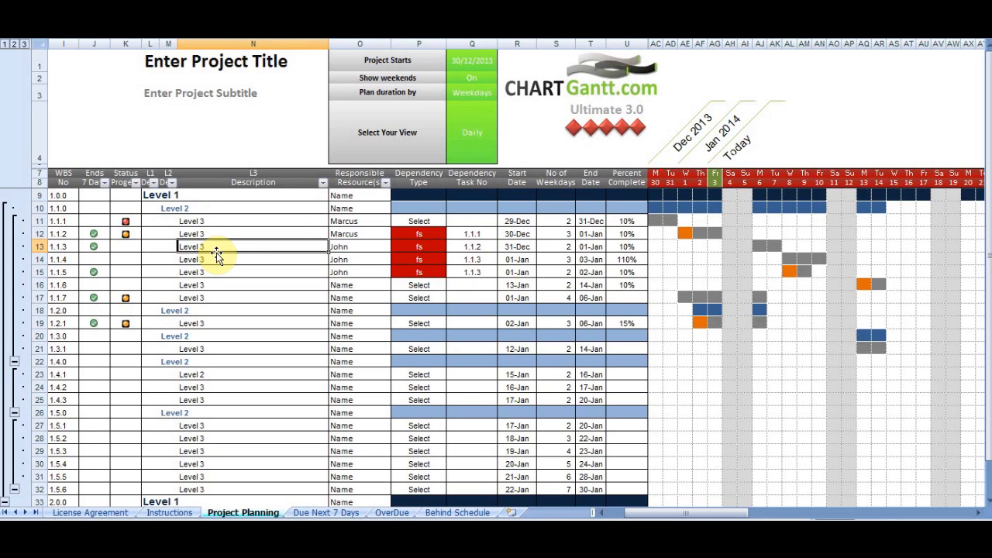
mouse_move(219, 258)
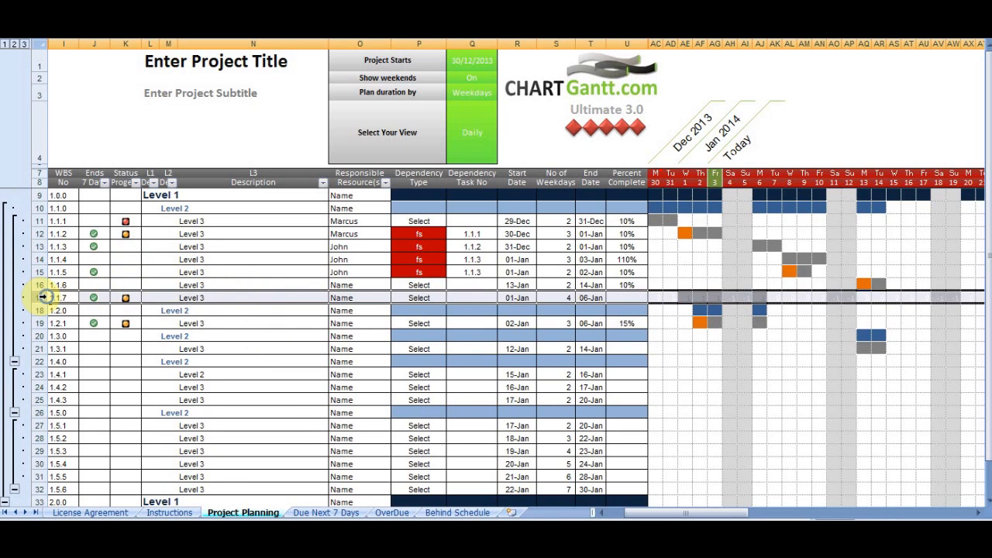
Insert a new row 17 for task 1.1.7 and fill in its description and dates
right_click(44, 297)
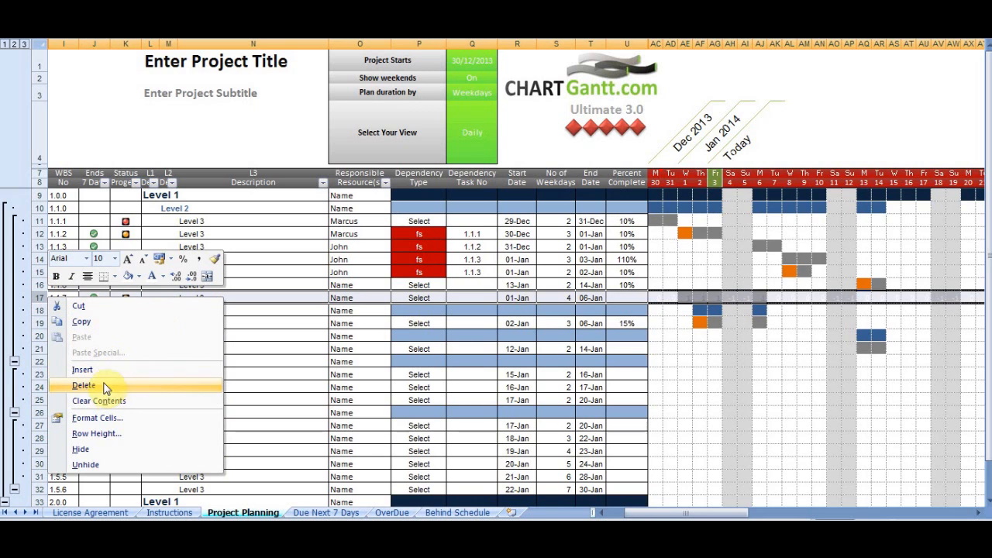
click(83, 386)
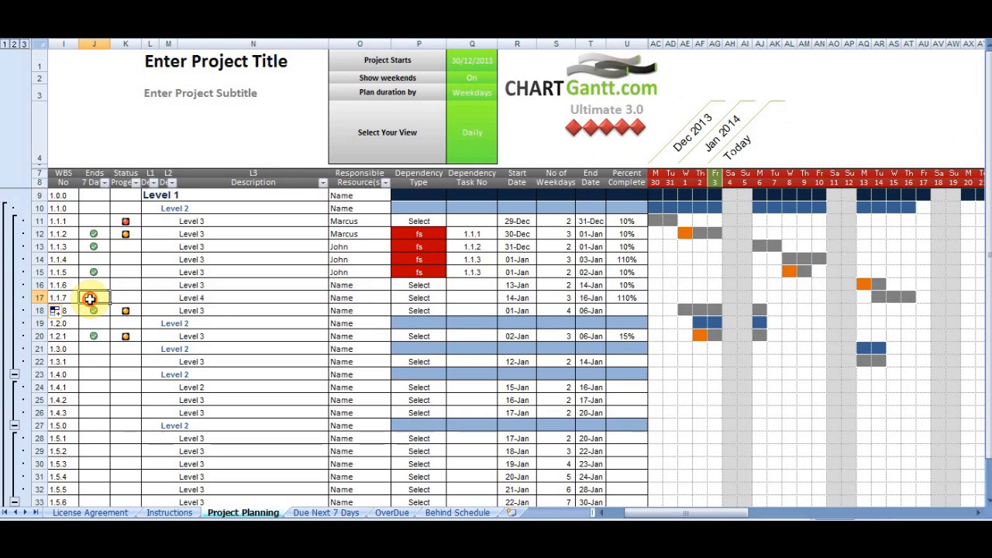
click(240, 297)
text(dfkdjfdfdj)
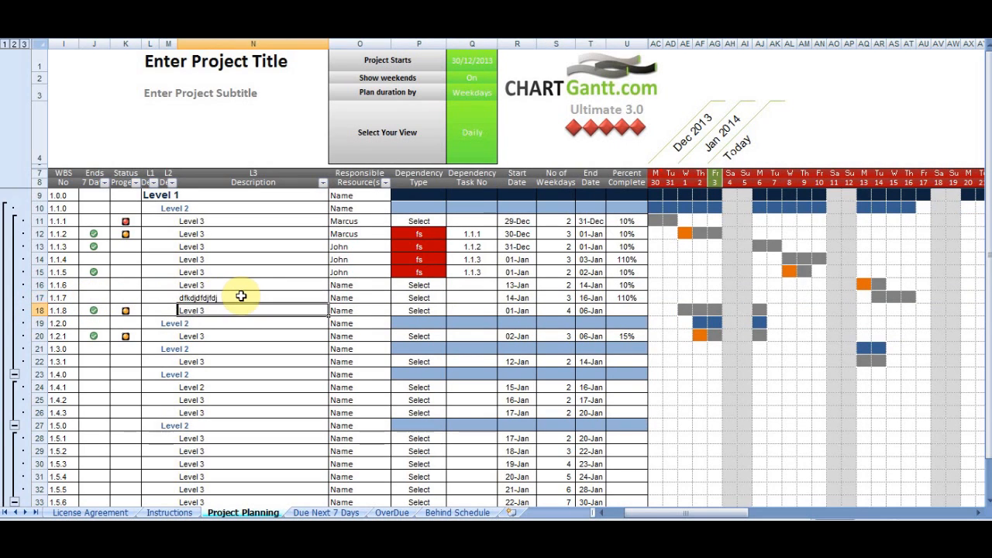
click(518, 297)
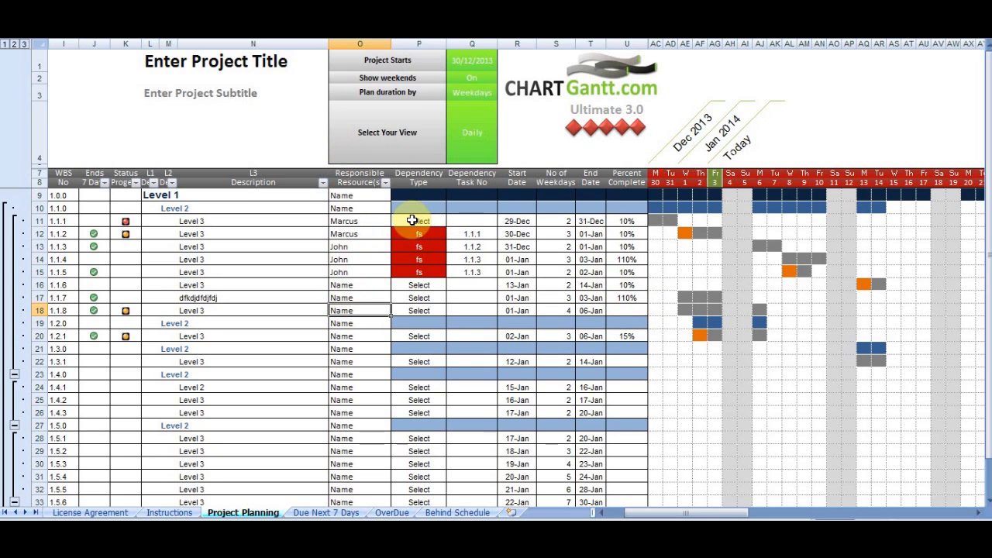
Filter the Resource(s) column to a single resource, then restore all resources
click(391, 183)
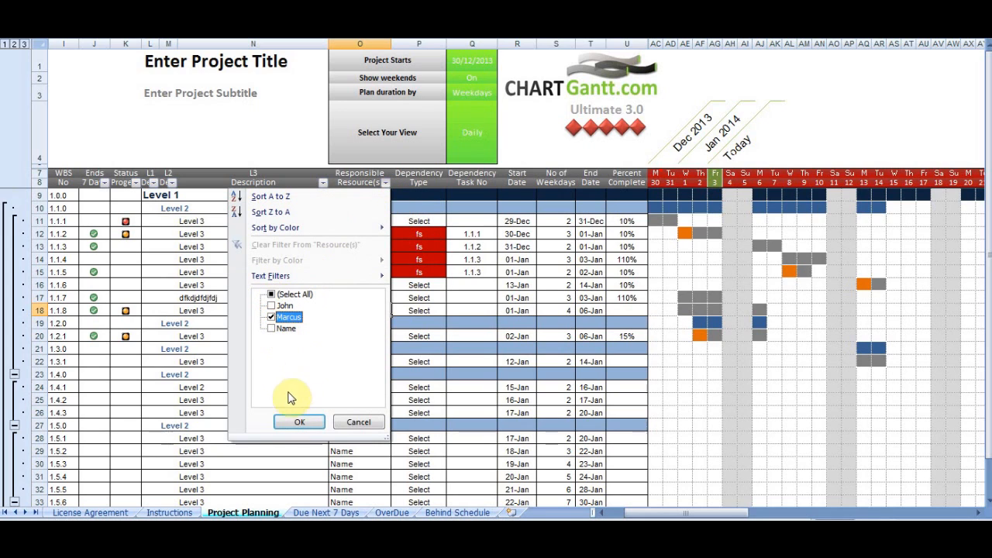
click(299, 422)
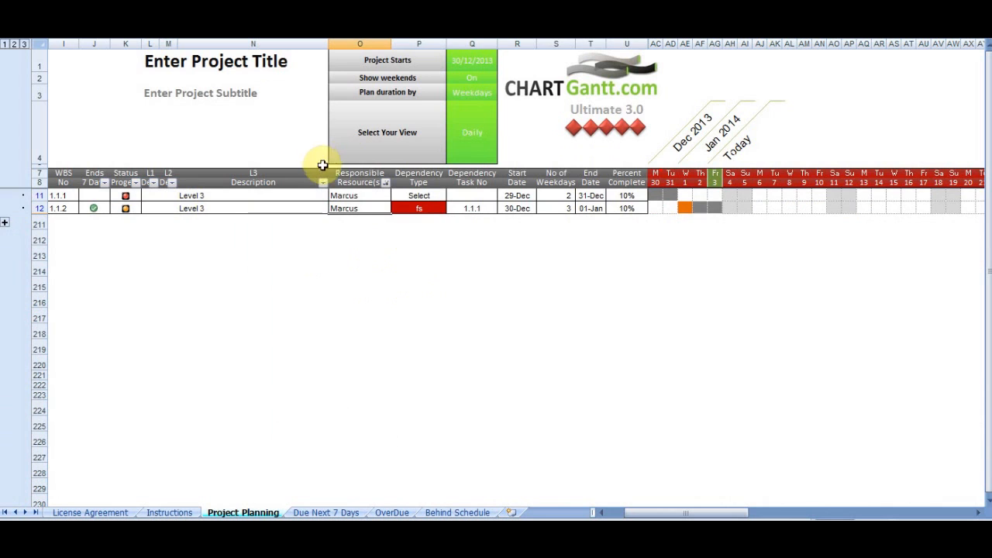
click(385, 182)
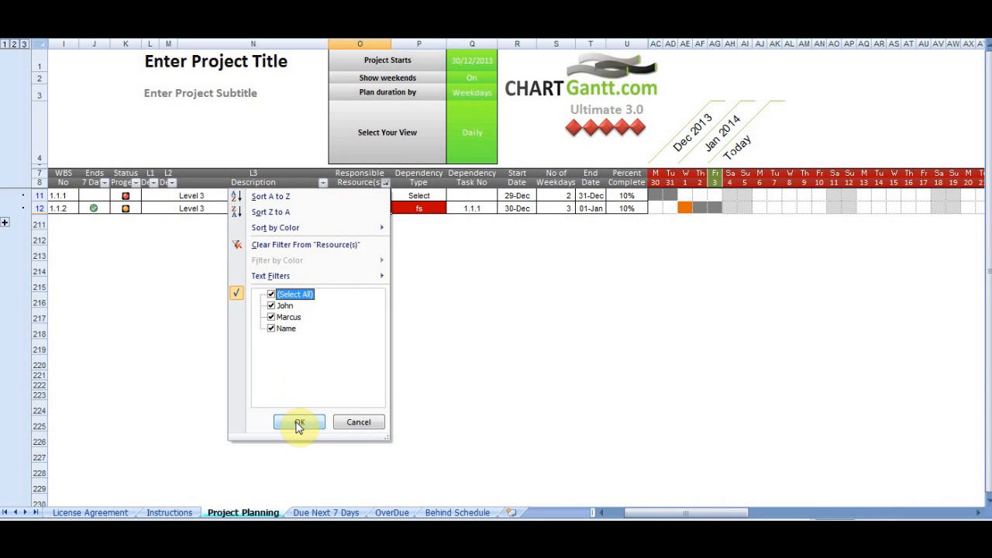
click(299, 422)
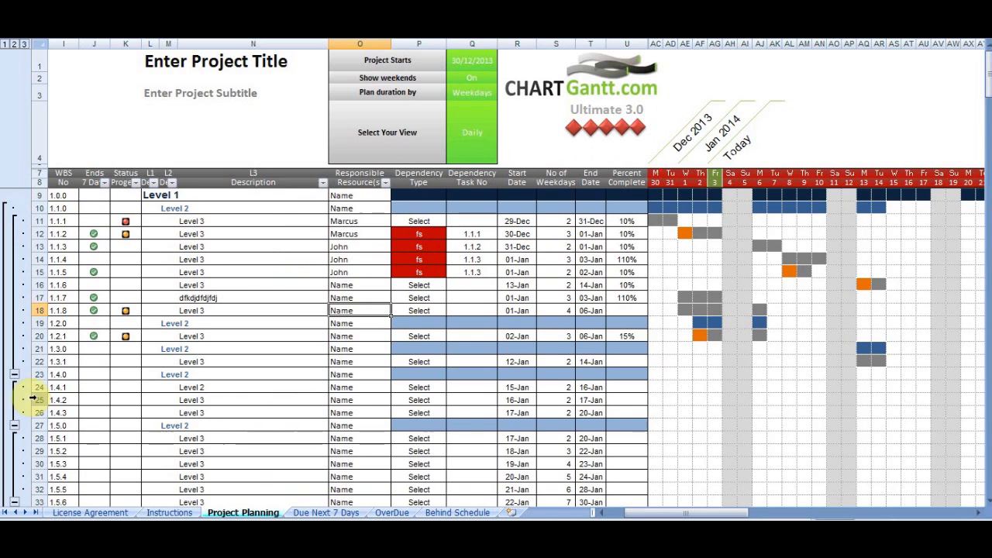
scroll(down, 3)
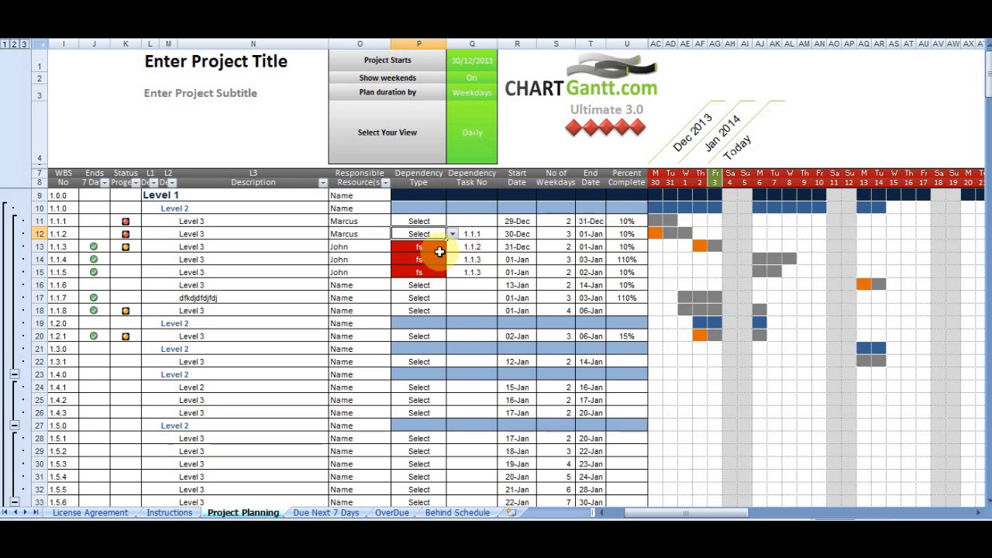
Give task 1.1.2 an fs dependency type and mark it 100% complete
click(453, 233)
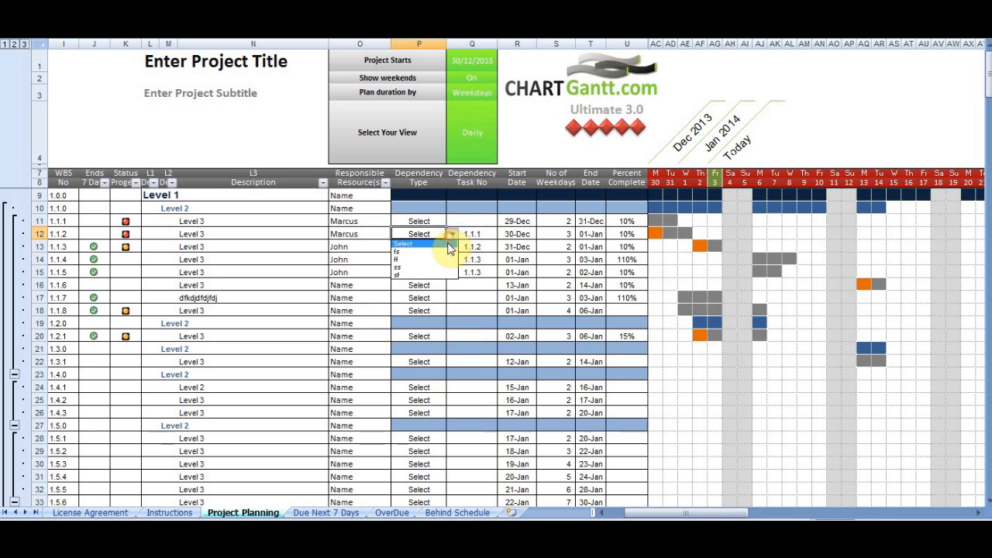
click(399, 246)
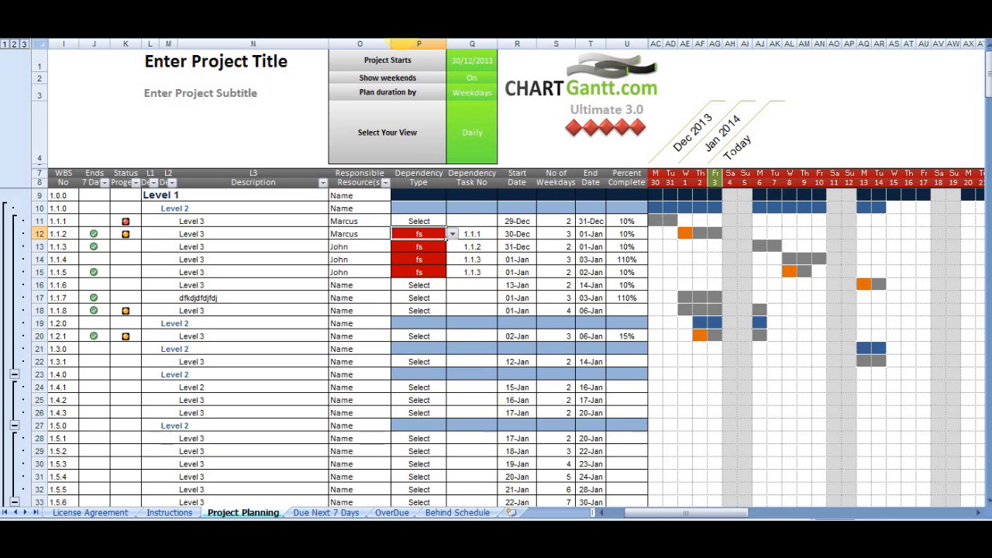
click(471, 233)
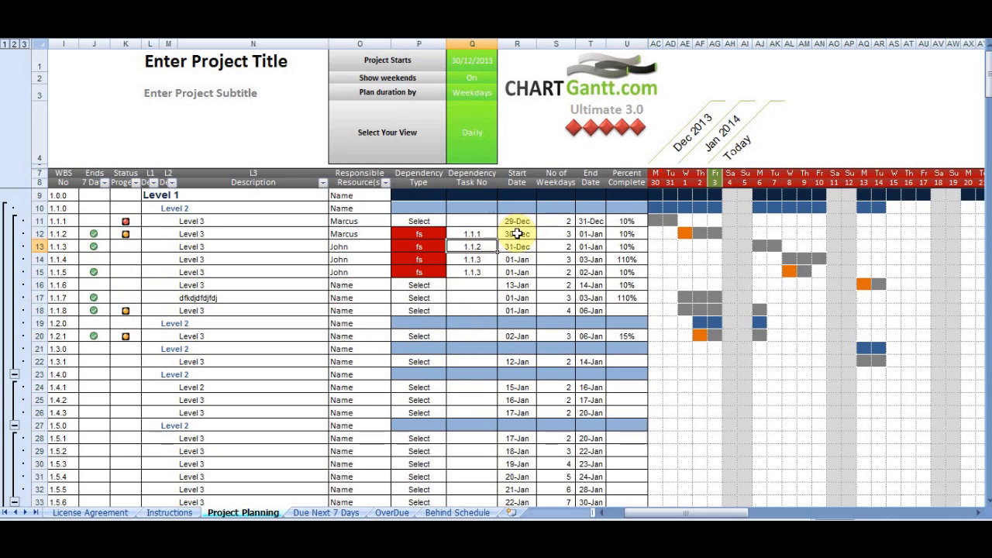
click(555, 233)
text(100)
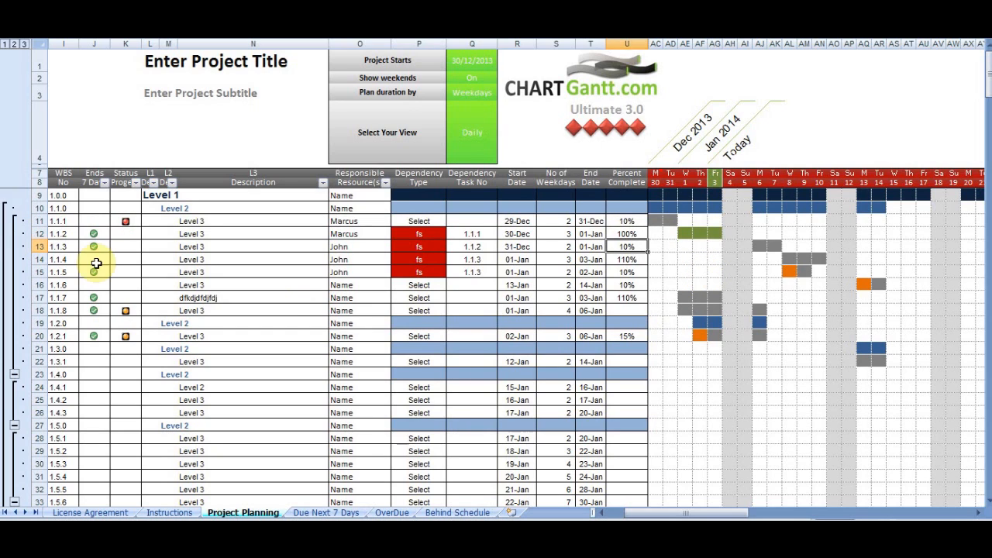
mouse_move(684, 197)
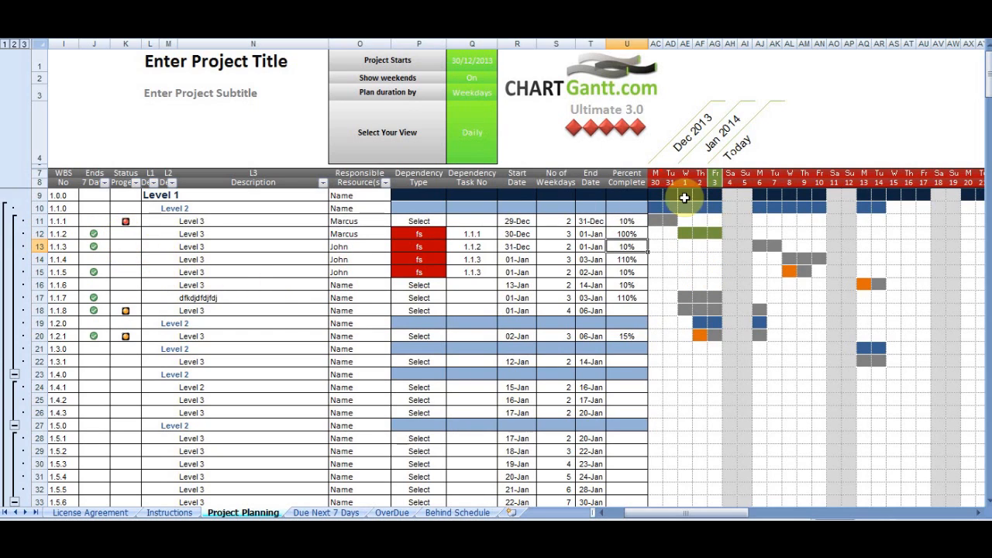
mouse_move(554, 281)
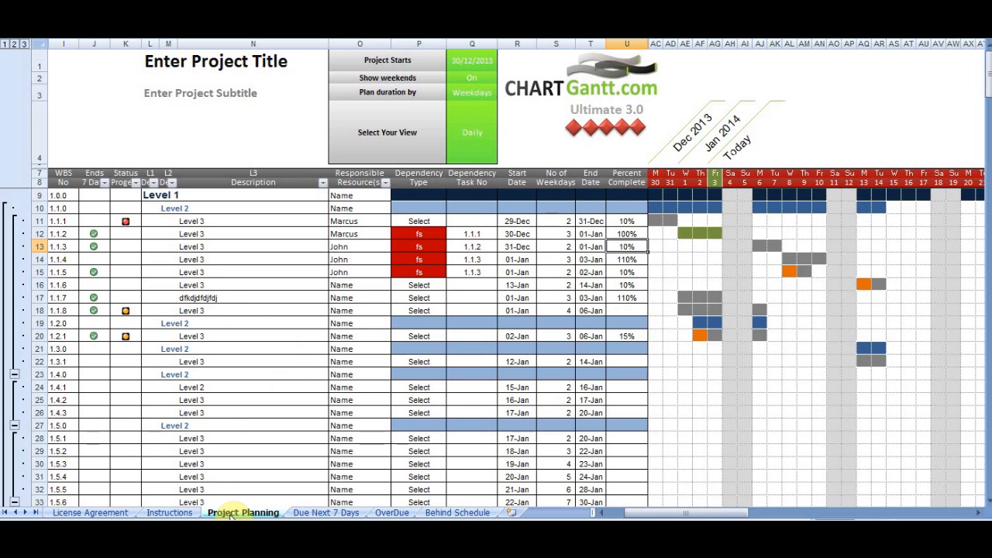
Refresh the Due Next 7 Days chart to show six tasks, then view the Overdue sheet
click(326, 513)
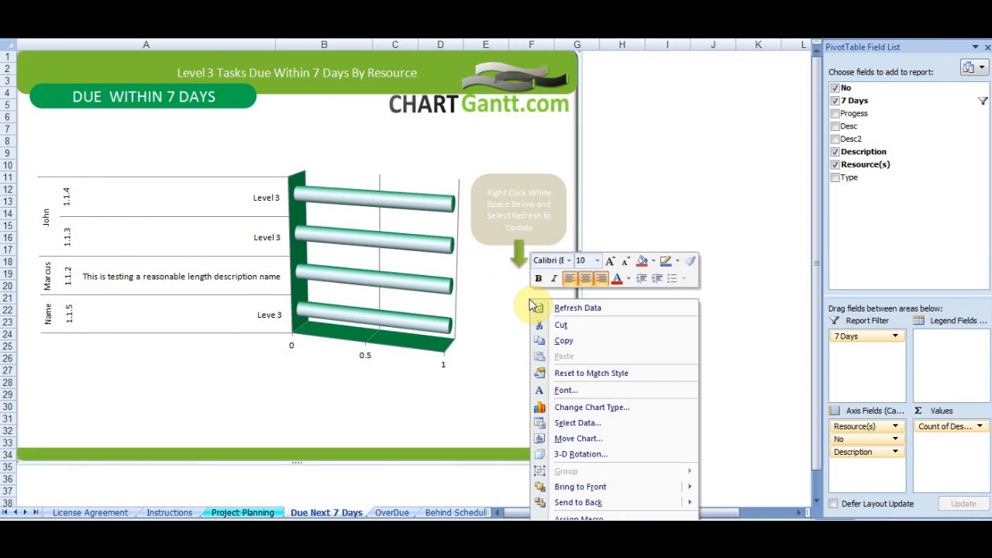
click(577, 308)
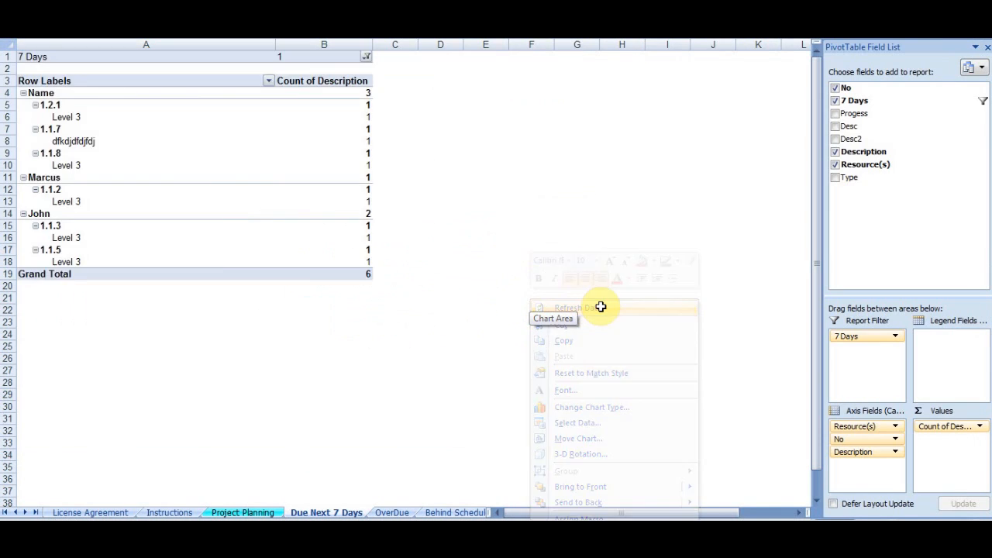
click(569, 308)
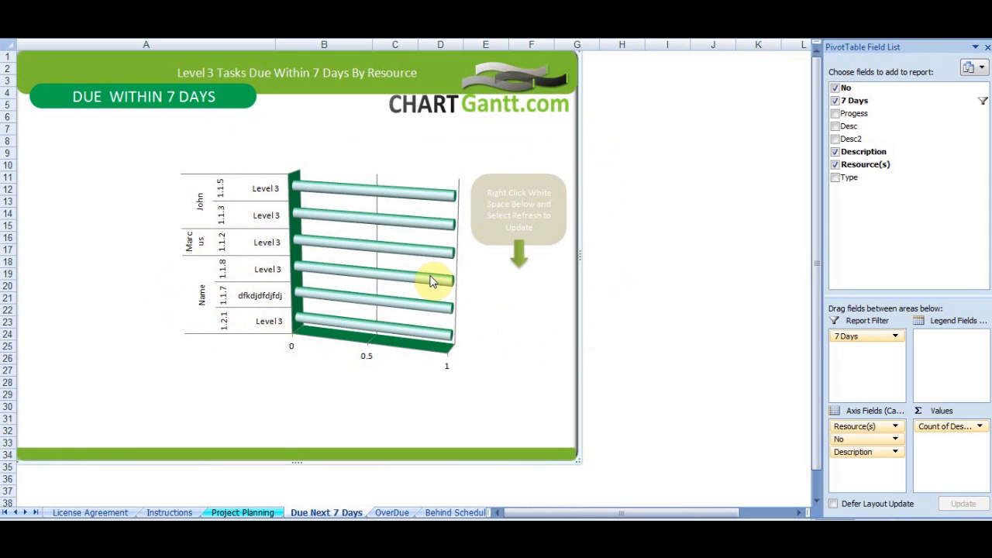
mouse_move(203, 186)
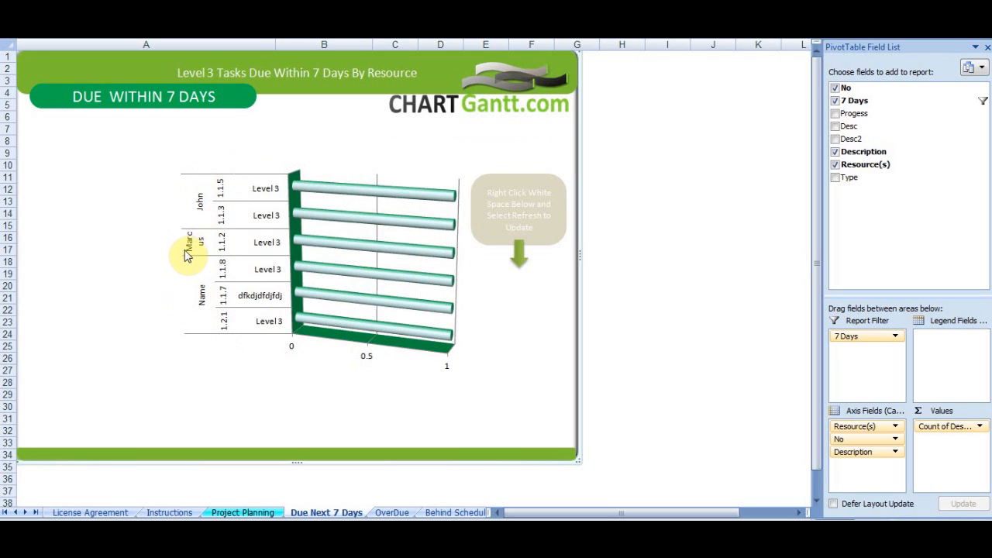
mouse_move(217, 271)
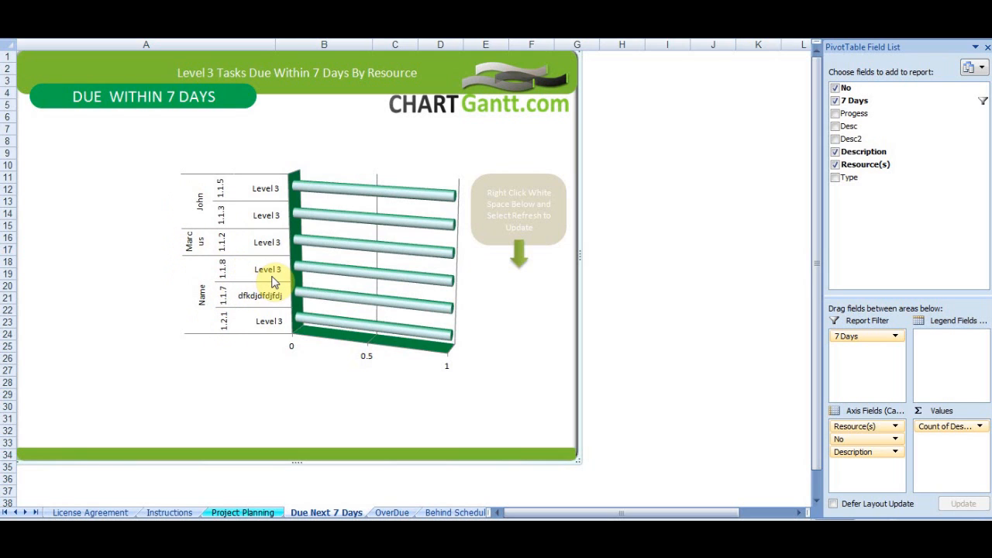
click(392, 513)
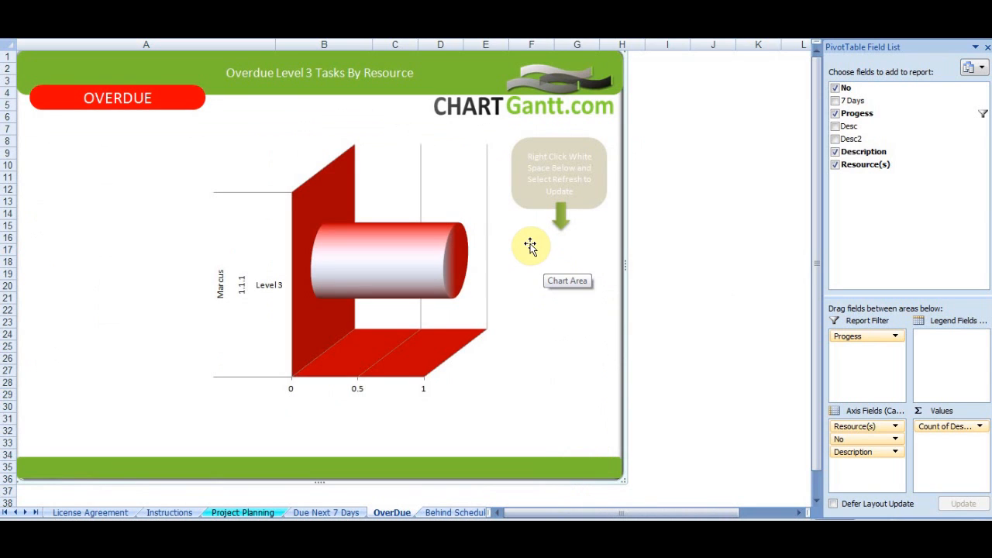
mouse_move(242, 512)
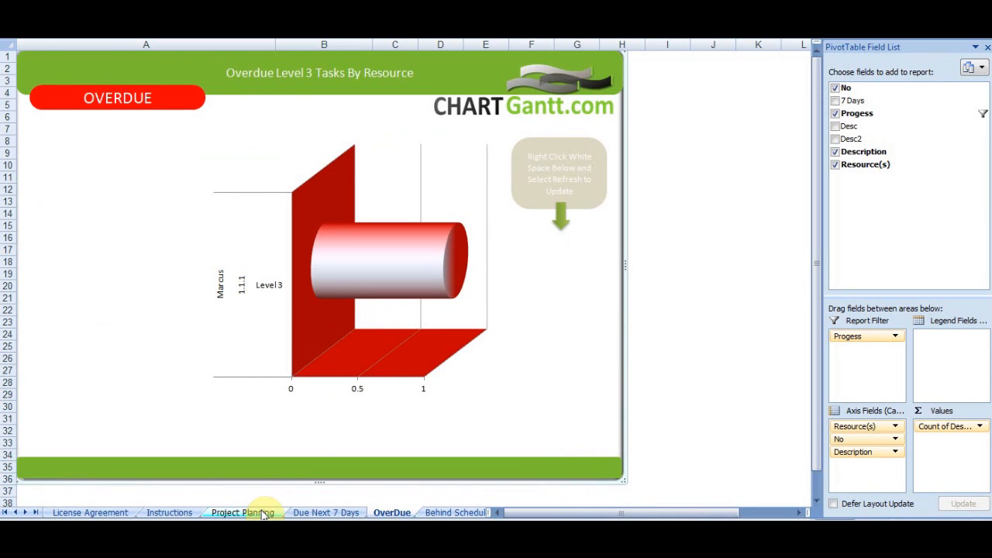
click(242, 513)
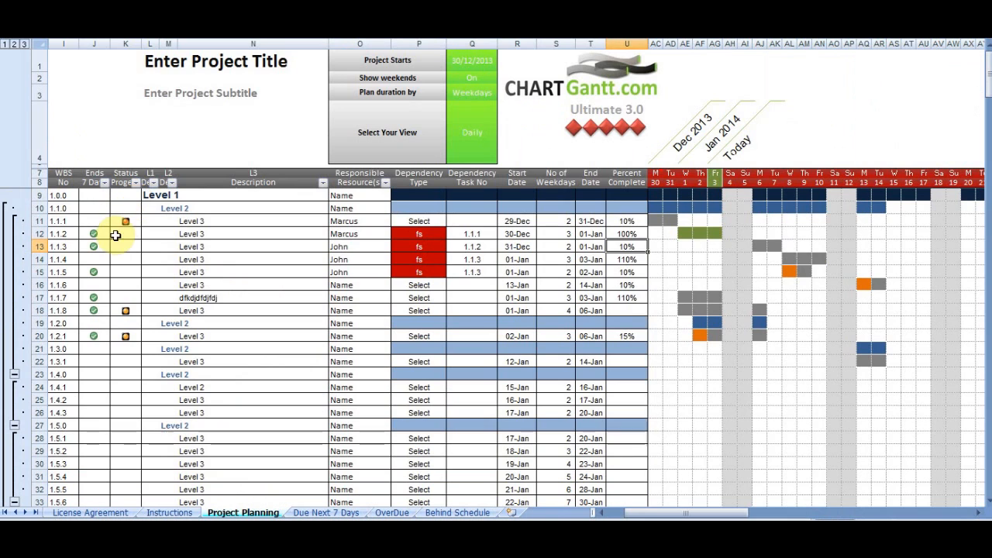
click(392, 512)
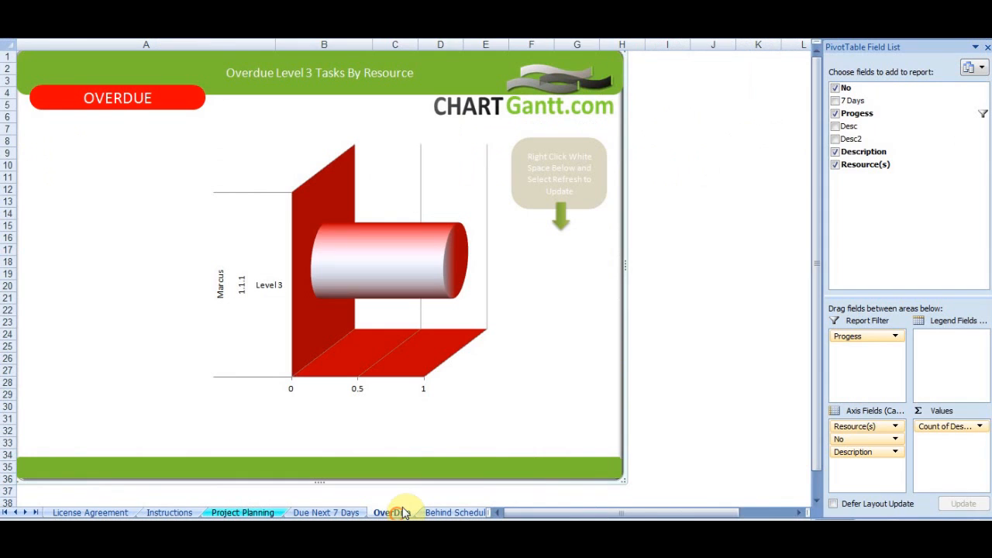
Refresh the Behind Schedule chart to list tasks 1.1.8 and 1.2.1, then return to Project Planning
click(456, 512)
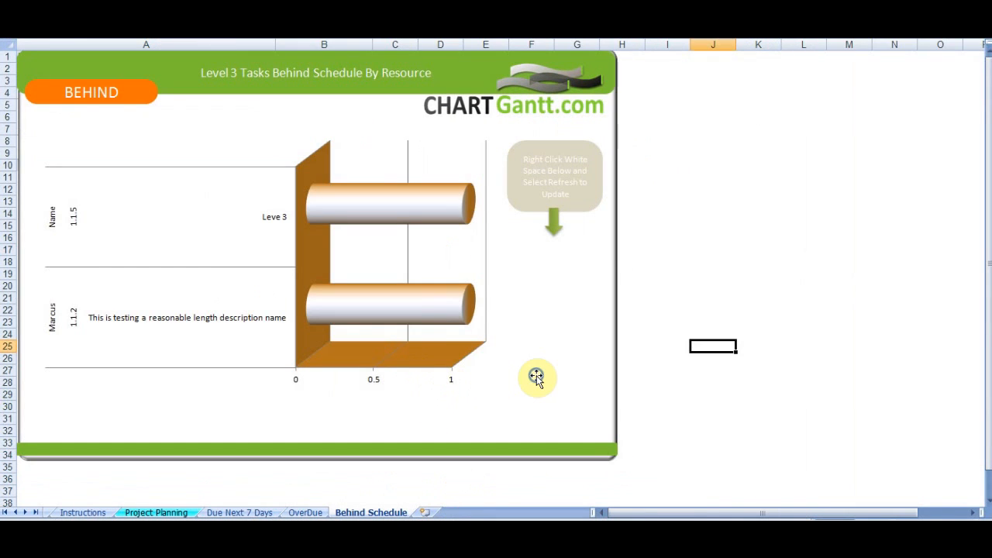
right_click(537, 377)
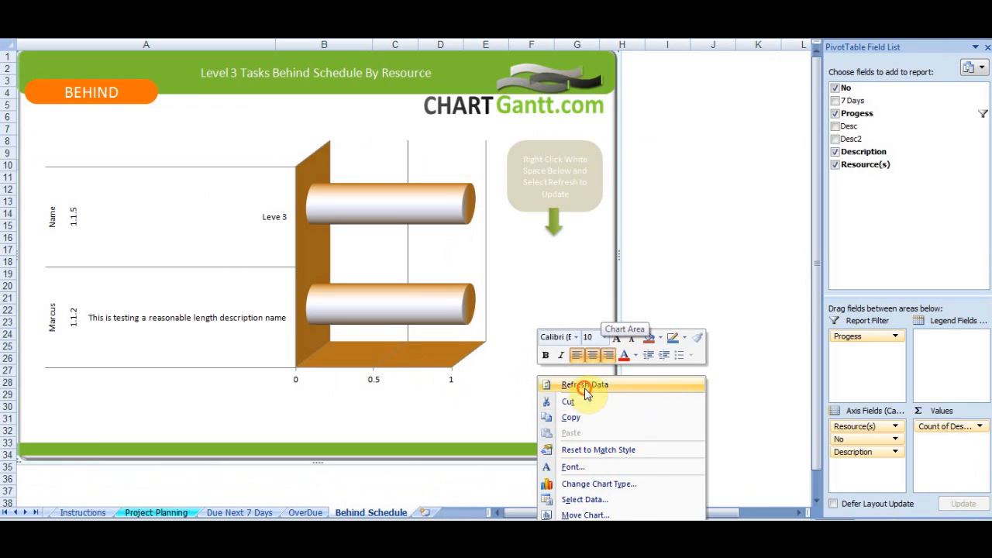
click(583, 384)
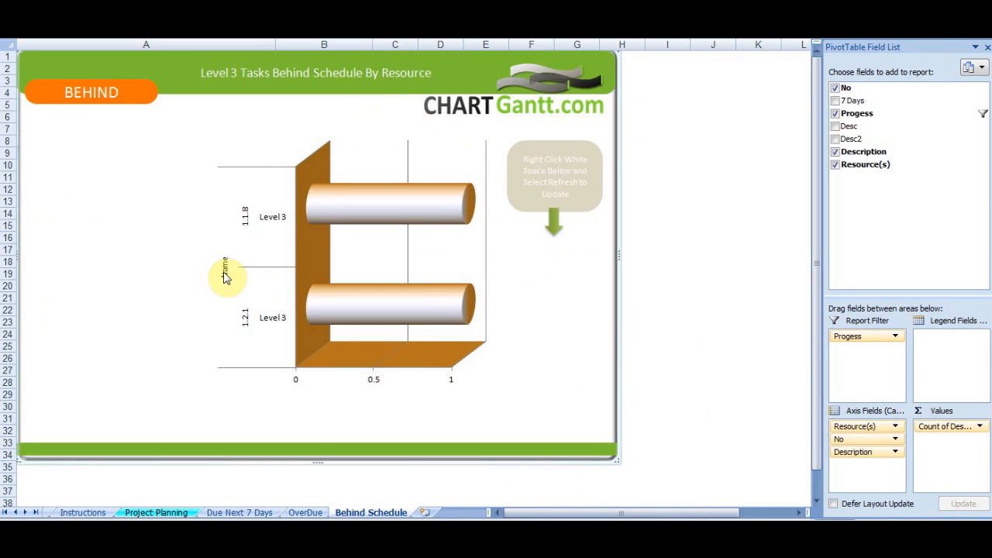
mouse_move(299, 372)
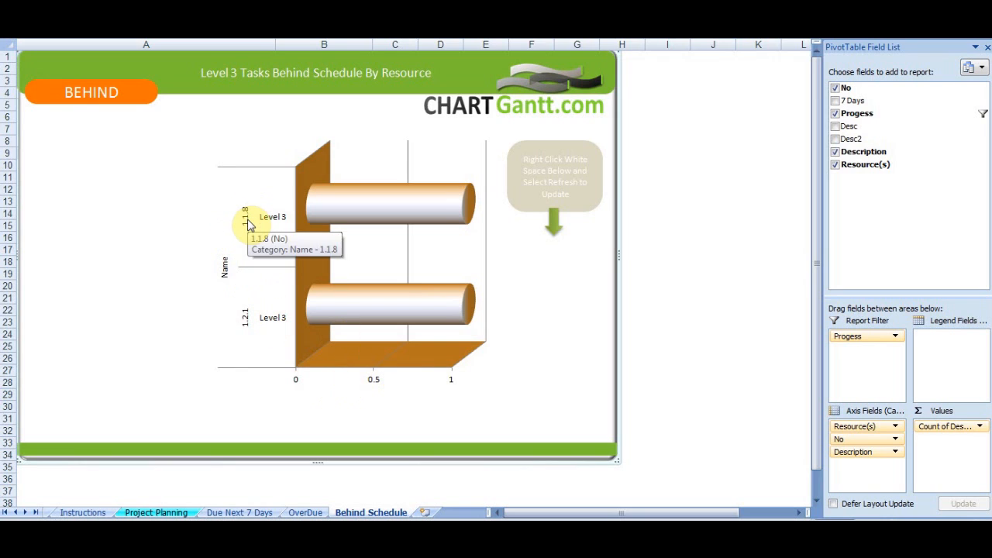
mouse_move(313, 369)
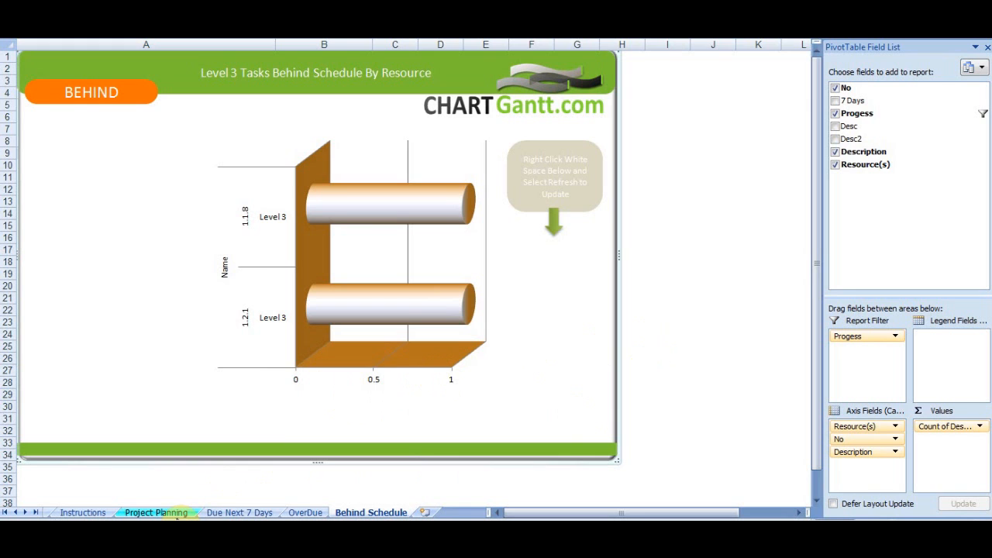
click(155, 512)
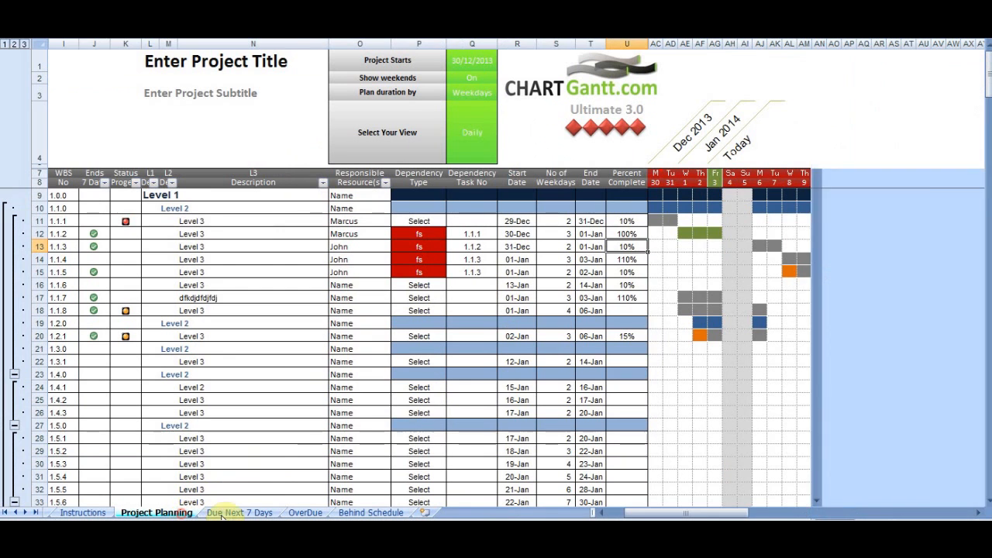